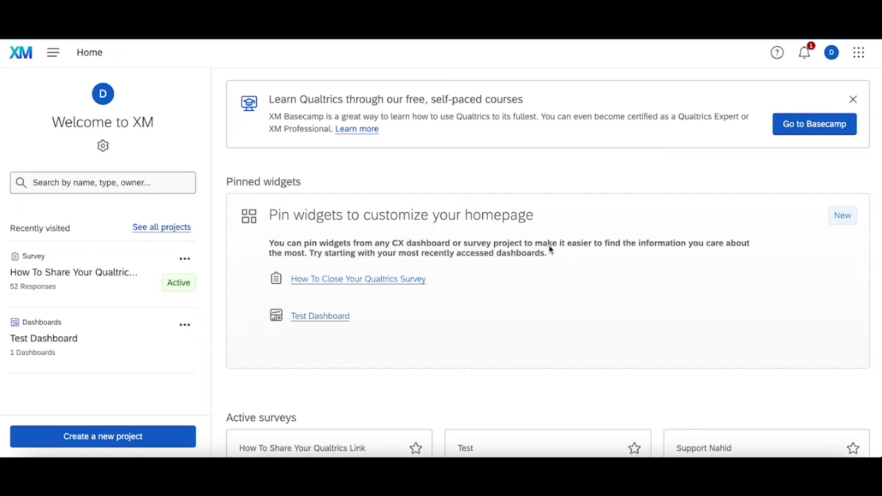
pyautogui.moveTo(174, 273)
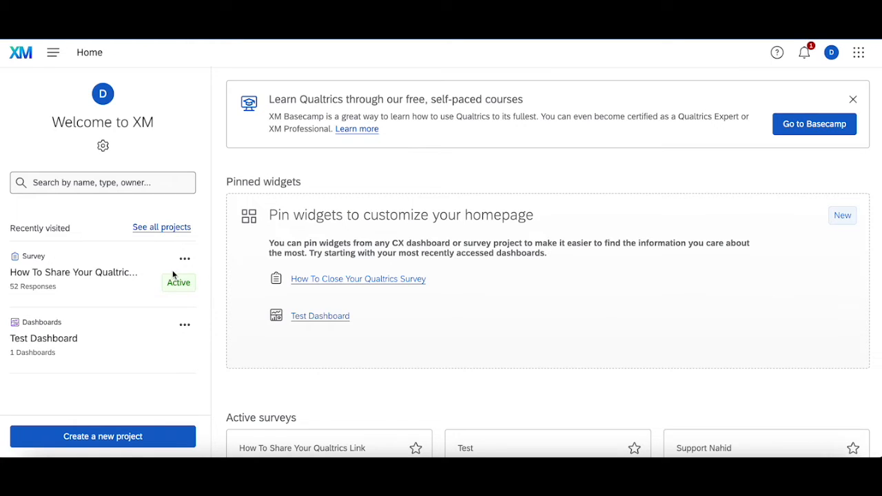
pyautogui.moveTo(90, 276)
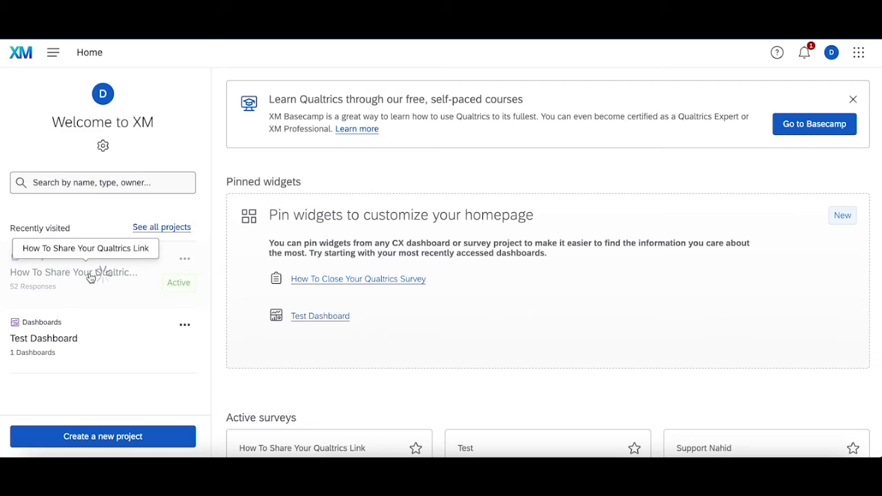
# - Open the 'How To Share Your Qualtrics Link' survey from Recently visited on XM Home
pyautogui.click(85, 248)
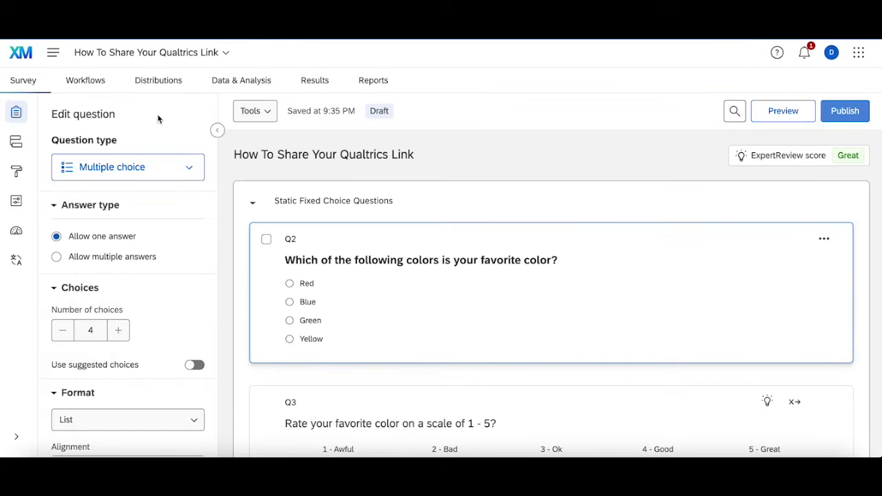
pyautogui.moveTo(158, 80)
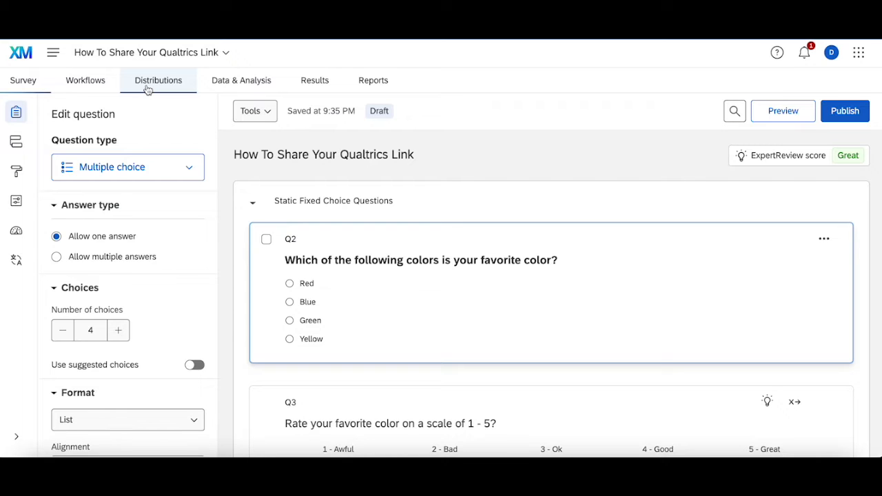
pyautogui.click(158, 80)
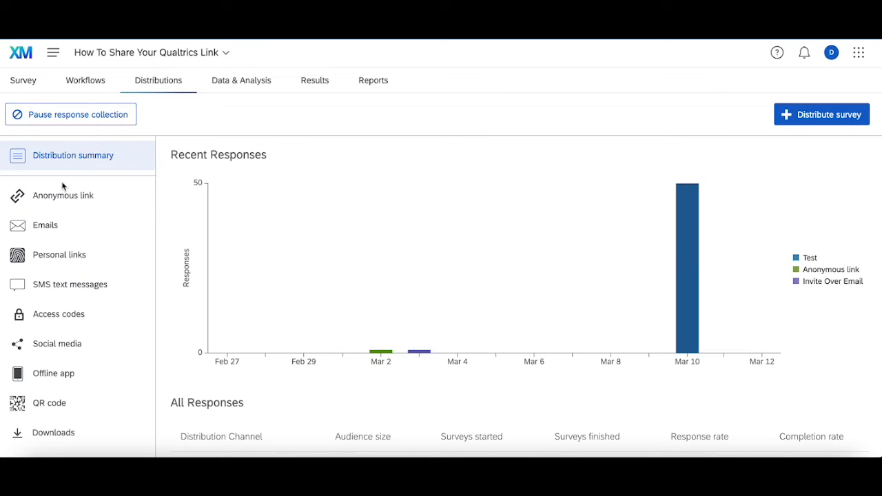
pyautogui.click(62, 195)
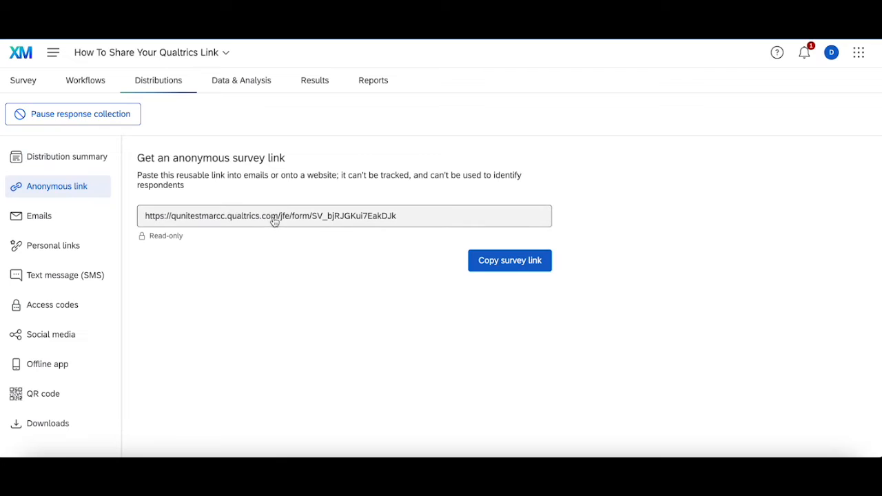
pyautogui.moveTo(274, 221)
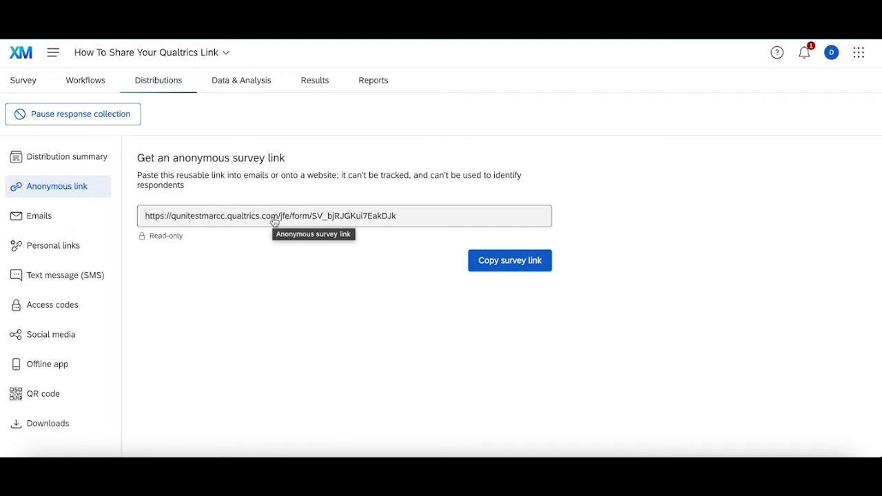
pyautogui.moveTo(305, 219)
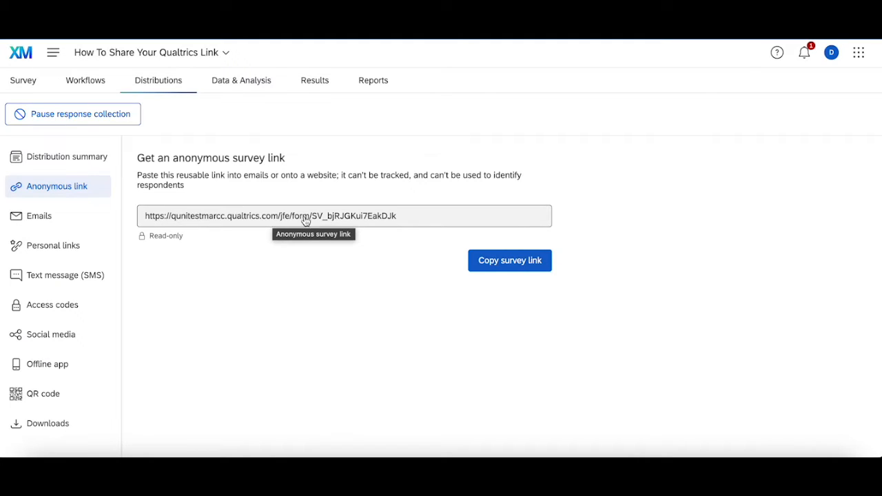
pyautogui.moveTo(276, 196)
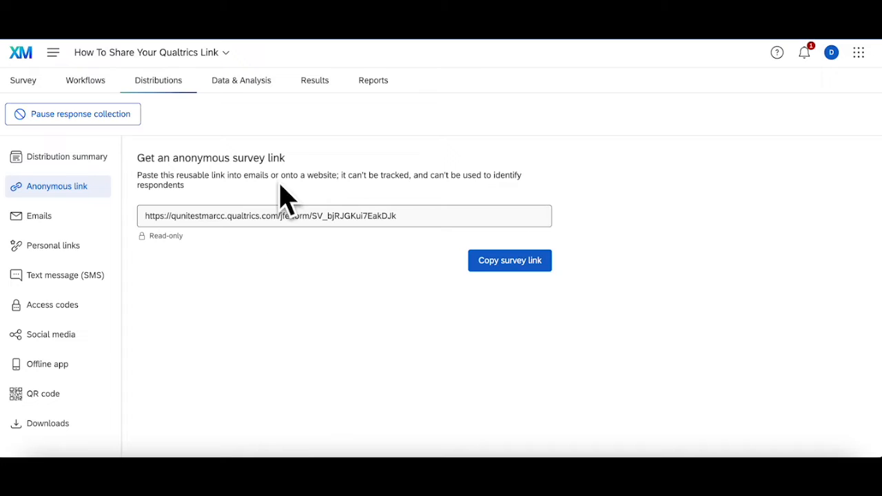
pyautogui.moveTo(266, 215)
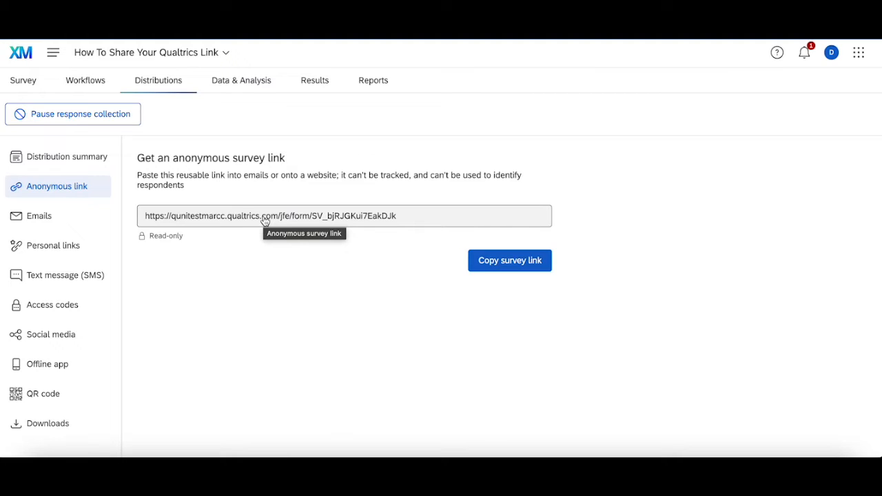
pyautogui.moveTo(248, 226)
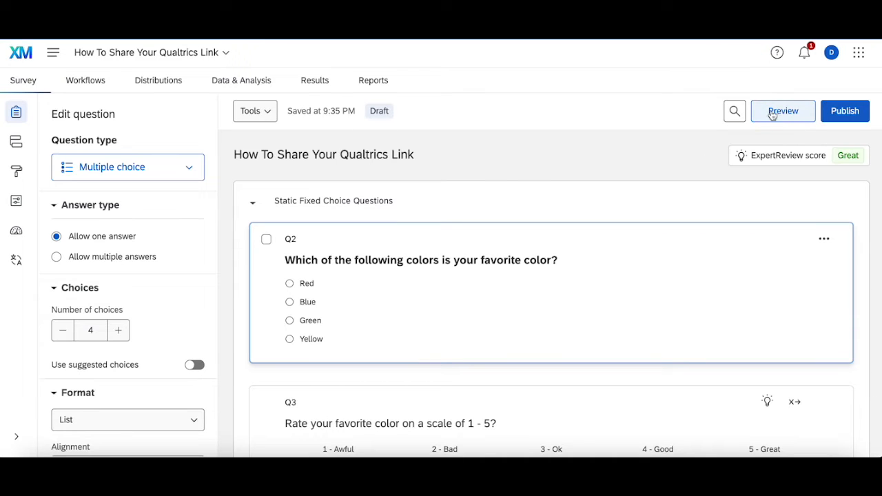
# - Preview the survey in its desktop and mobile respondent layouts
pyautogui.click(783, 110)
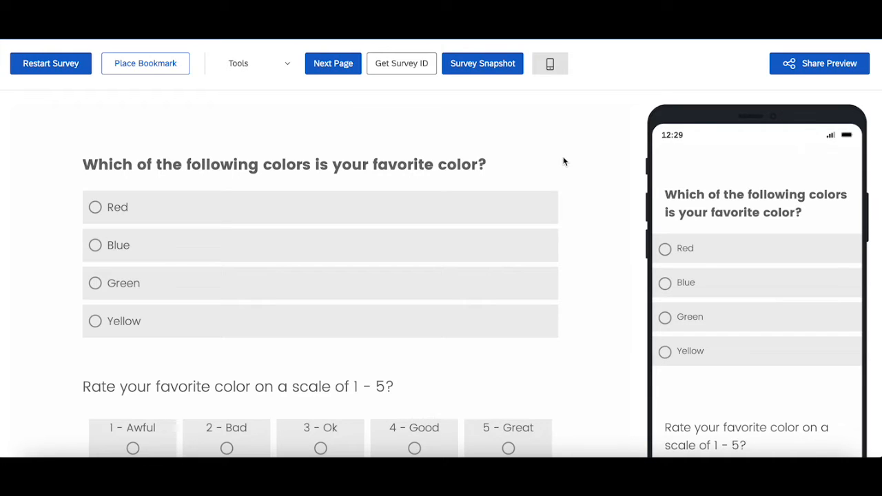
pyautogui.moveTo(542, 170)
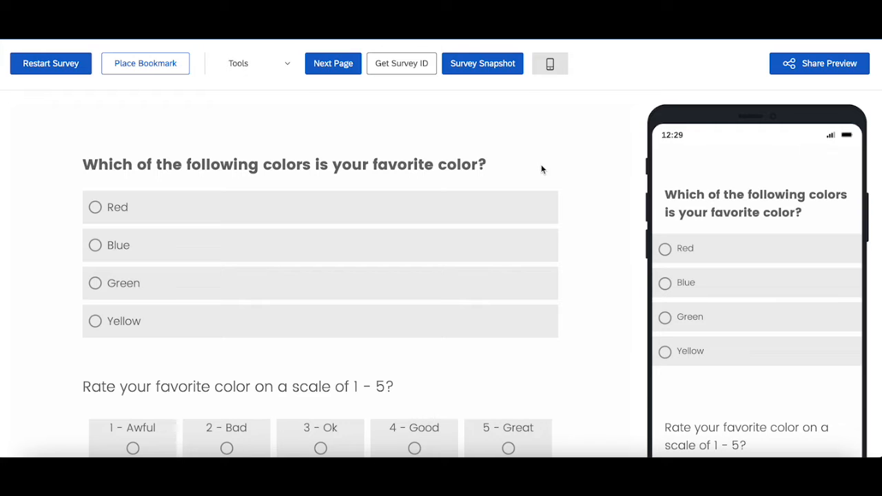
pyautogui.moveTo(825, 63)
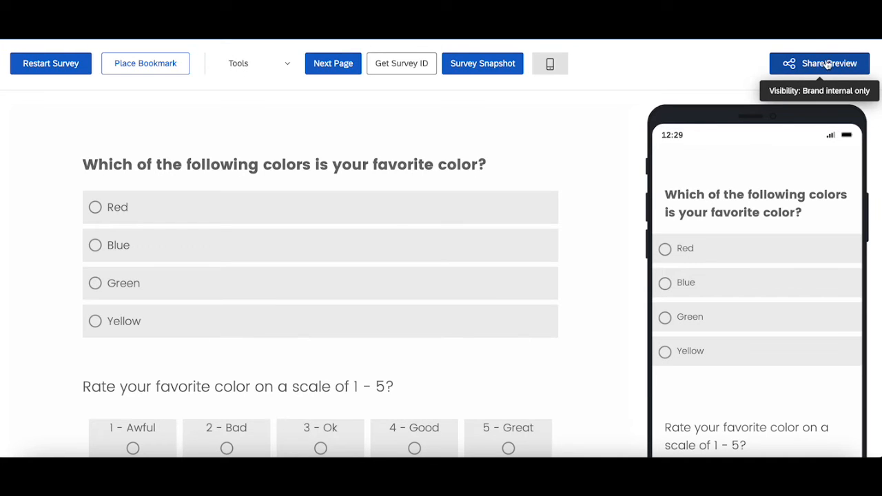
# - Open the Share Preview dialog from preview mode
pyautogui.click(820, 64)
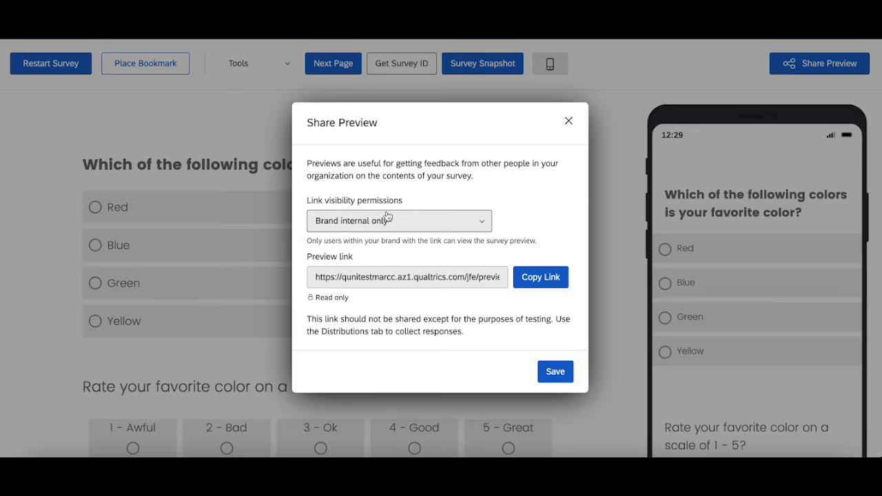
pyautogui.moveTo(381, 217)
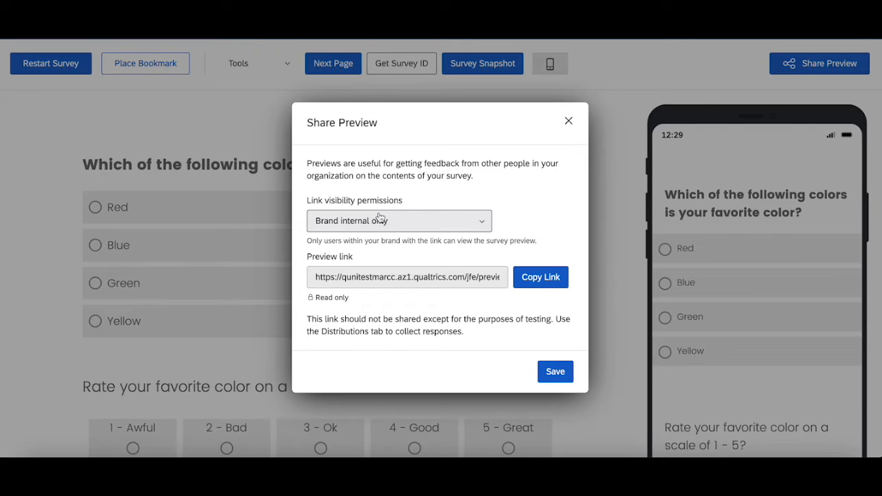
pyautogui.moveTo(385, 174)
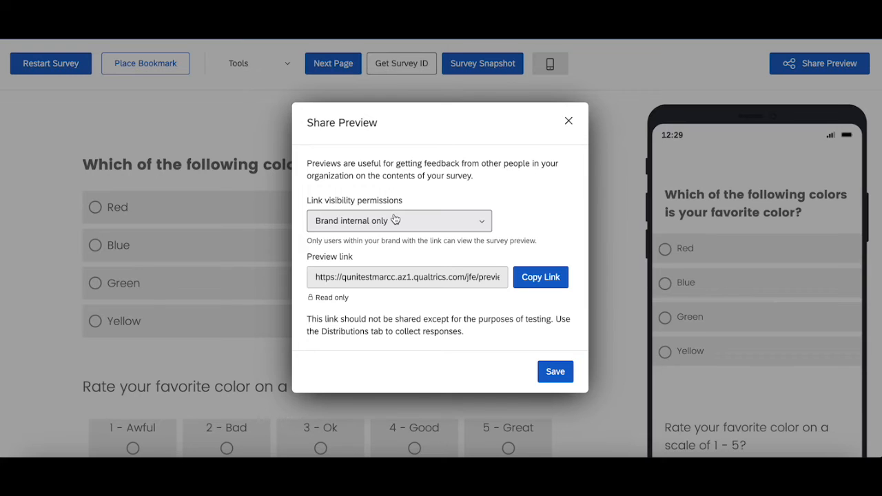
# - Change the preview link visibility to Public and save it
pyautogui.click(398, 220)
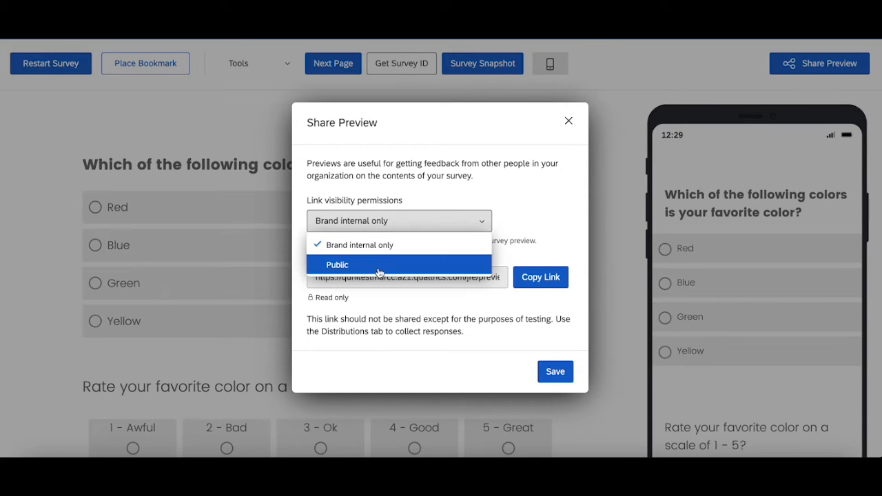
pyautogui.click(337, 264)
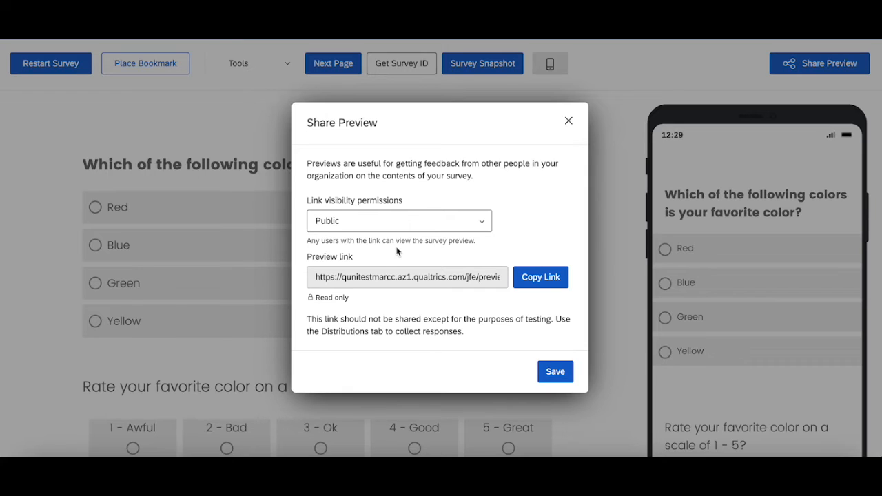
pyautogui.moveTo(550, 363)
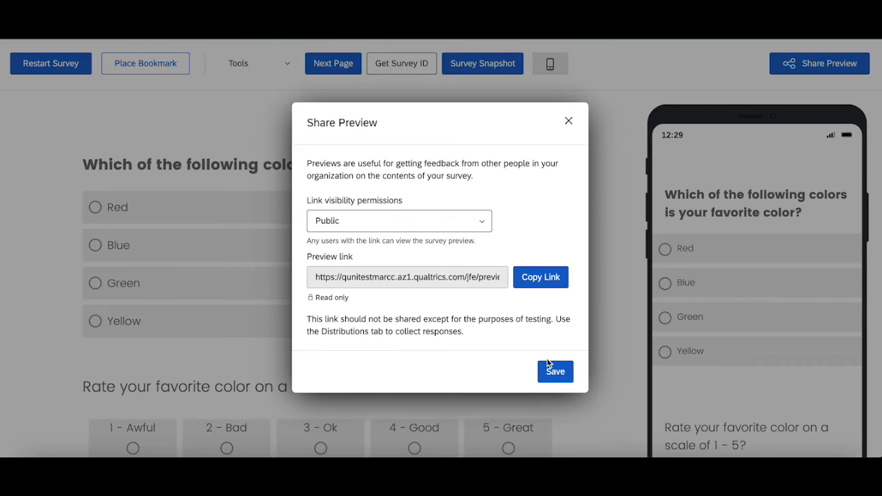
pyautogui.click(554, 371)
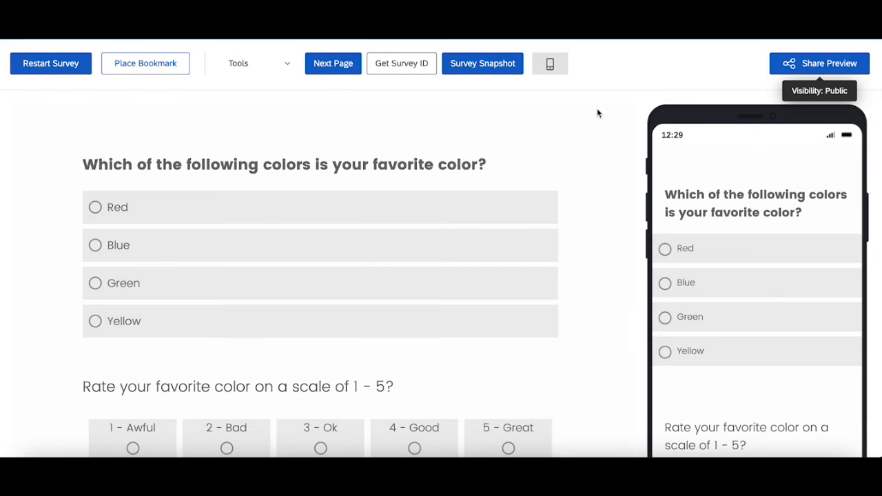
pyautogui.moveTo(619, 110)
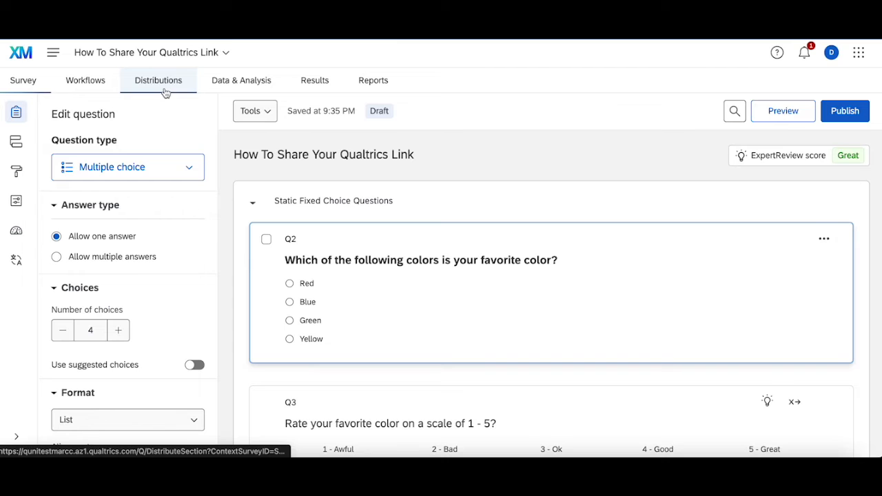
# - Display the survey's anonymous link page again
pyautogui.click(158, 80)
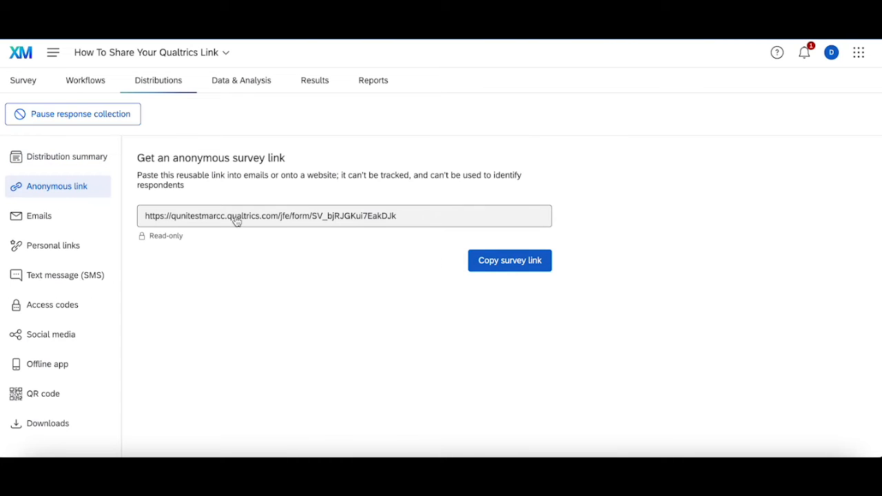
pyautogui.moveTo(300, 227)
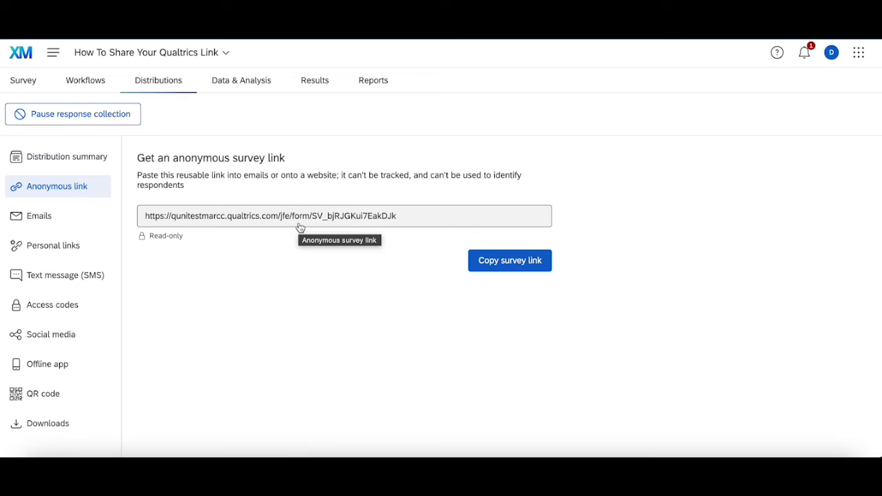
pyautogui.moveTo(601, 119)
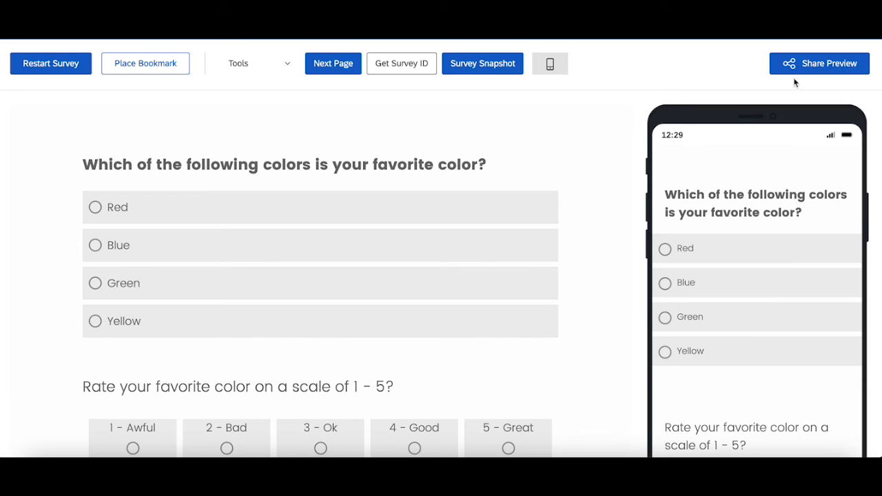
# - In Share Preview, switch visibility to Brand internal only, then back to Public
pyautogui.click(819, 63)
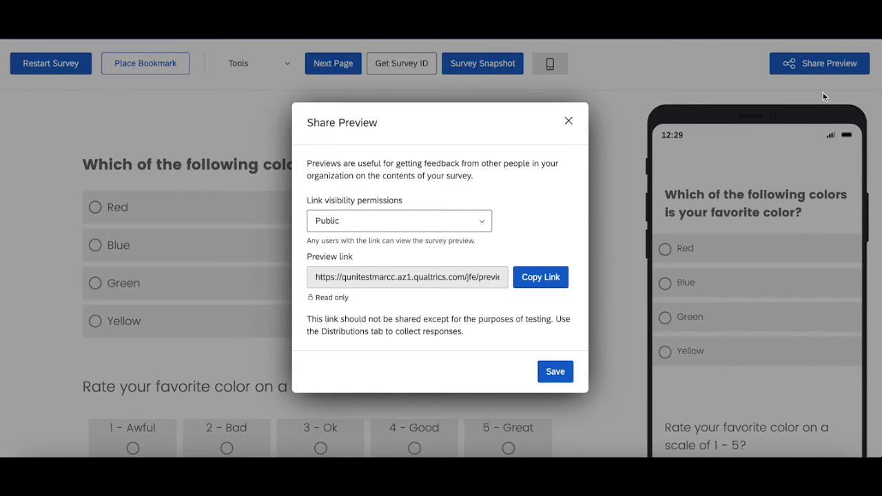
pyautogui.moveTo(834, 62)
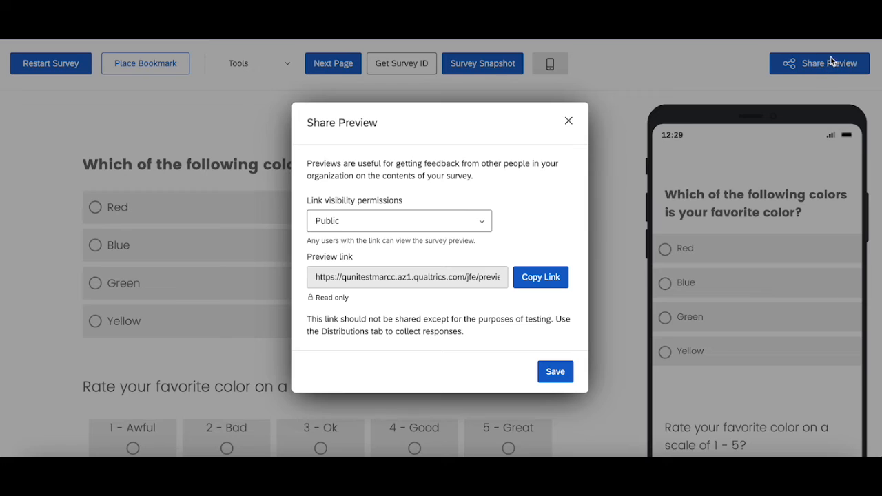
pyautogui.click(399, 221)
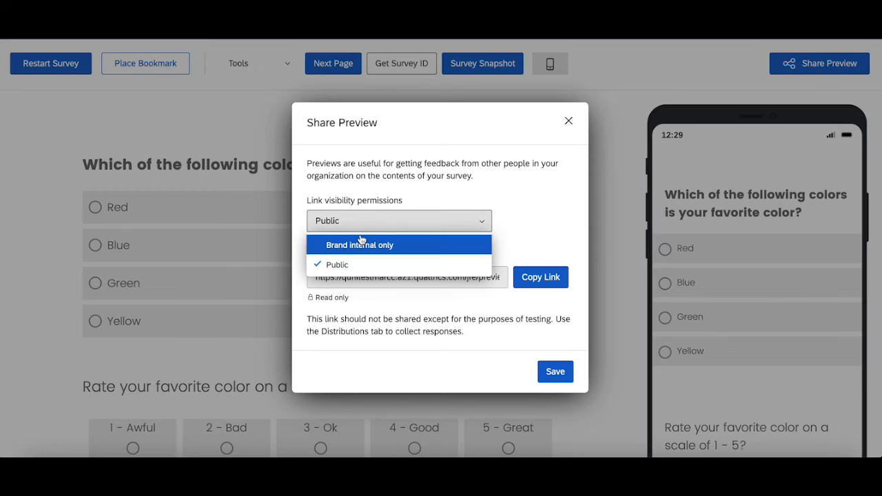
pyautogui.click(361, 244)
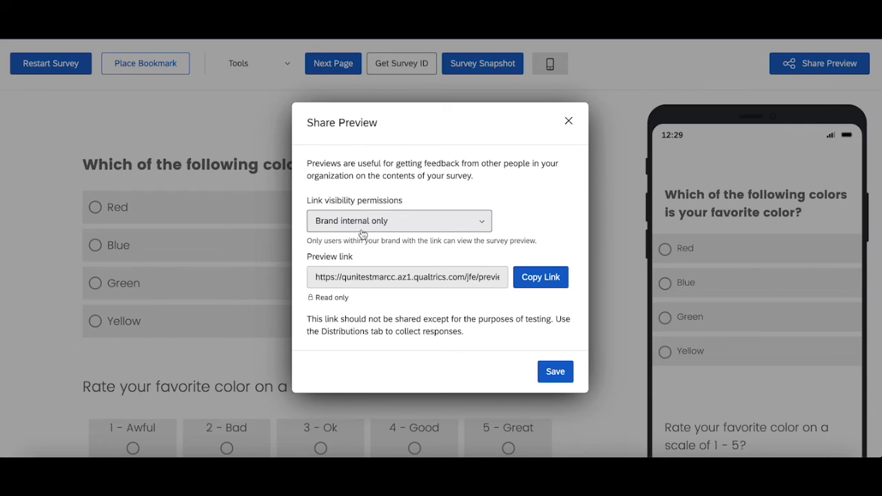
pyautogui.click(399, 221)
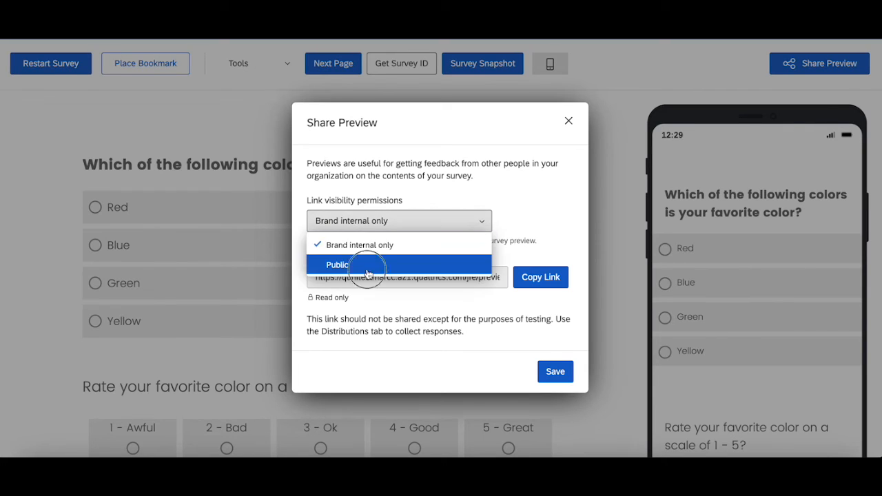
pyautogui.click(337, 265)
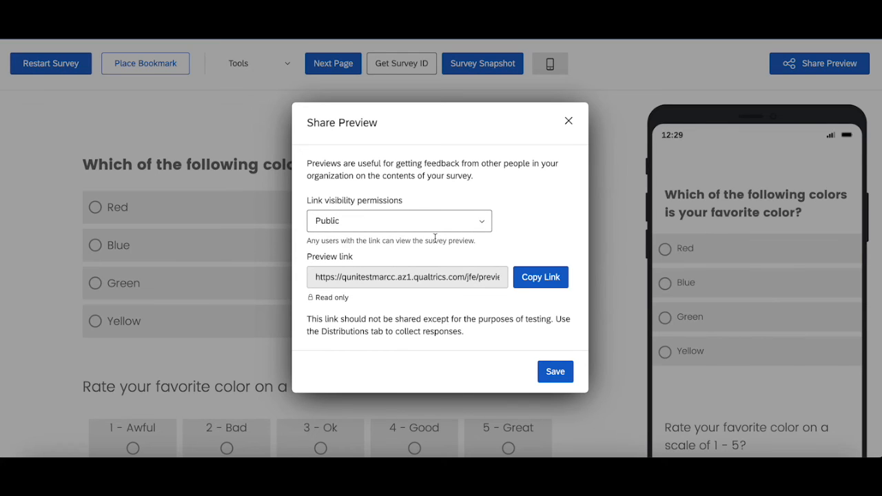